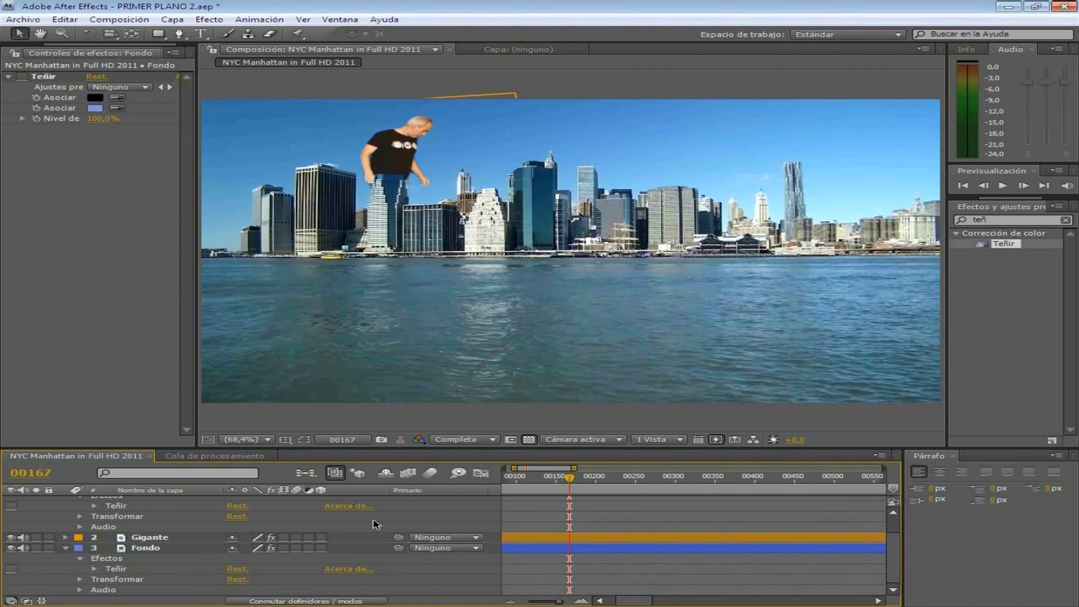
{"action": "mouse_move", "coordinate": [334, 516]}
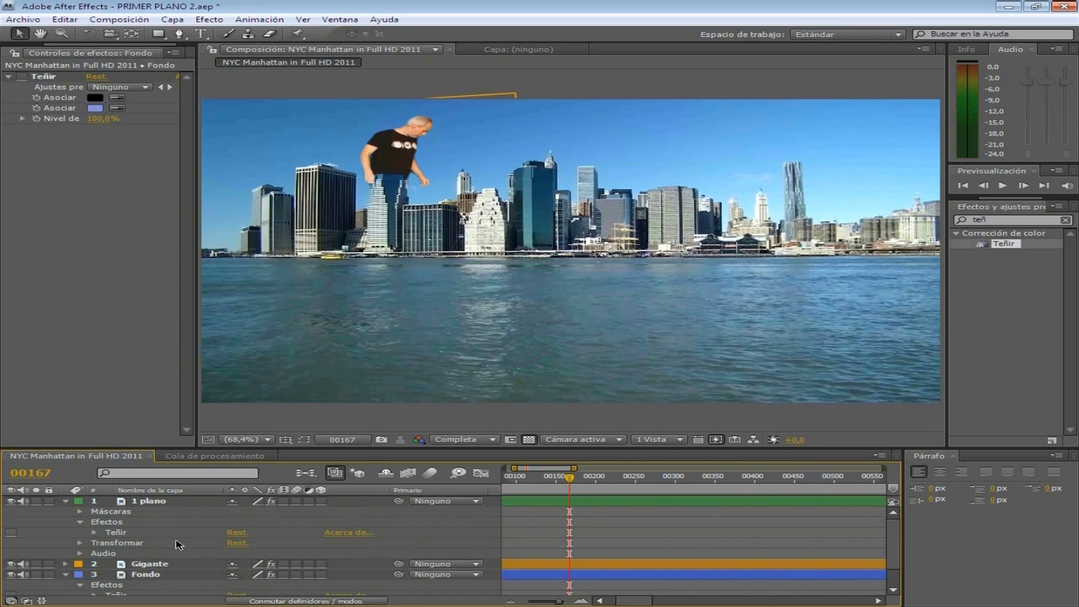
{"action": "mouse_move", "coordinate": [404, 496]}
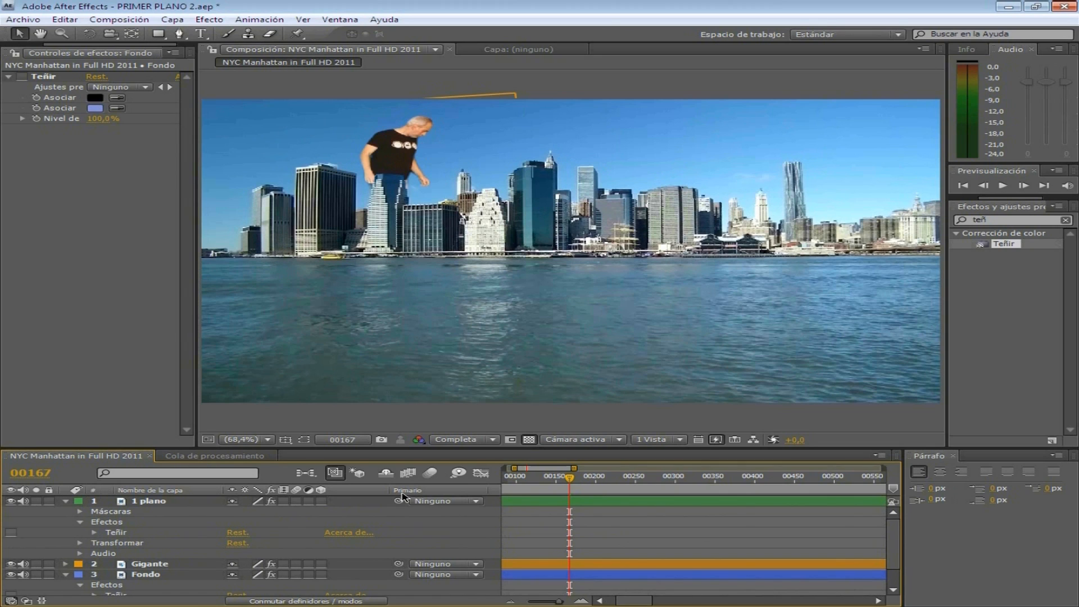
{"action": "mouse_move", "coordinate": [452, 455]}
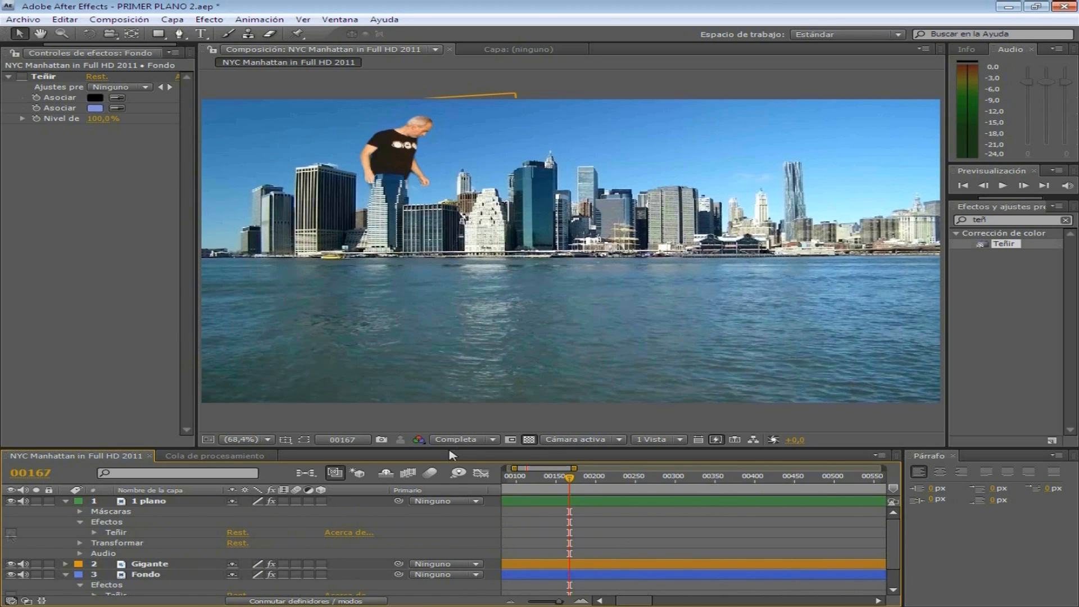
Enable the green and blue Teñir tints on the 1 plano and Fondo layers.
{"action": "left_click", "coordinate": [11, 533]}
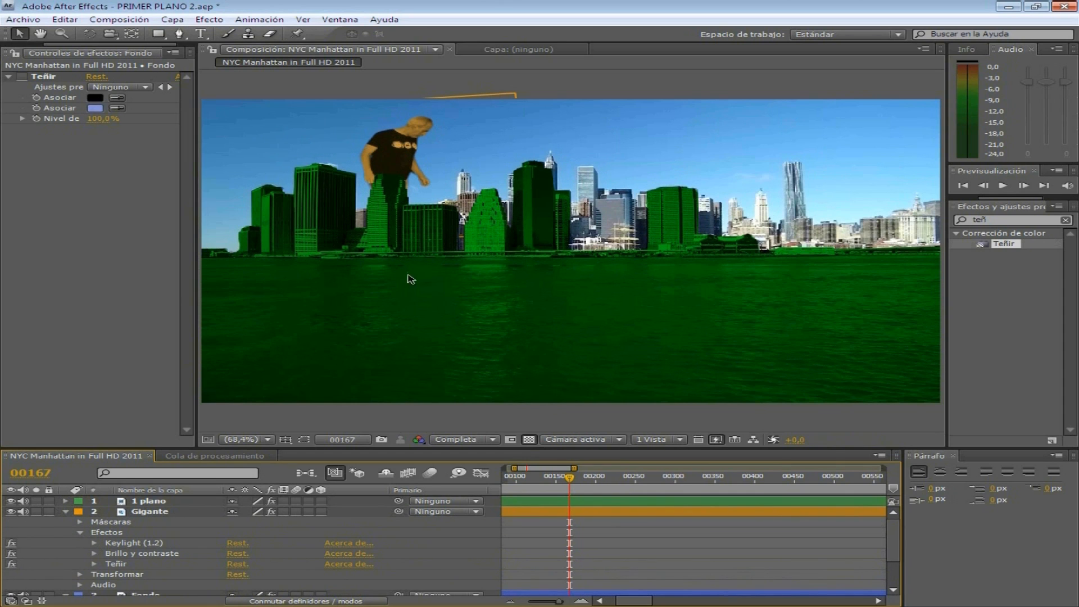
{"action": "mouse_move", "coordinate": [75, 588]}
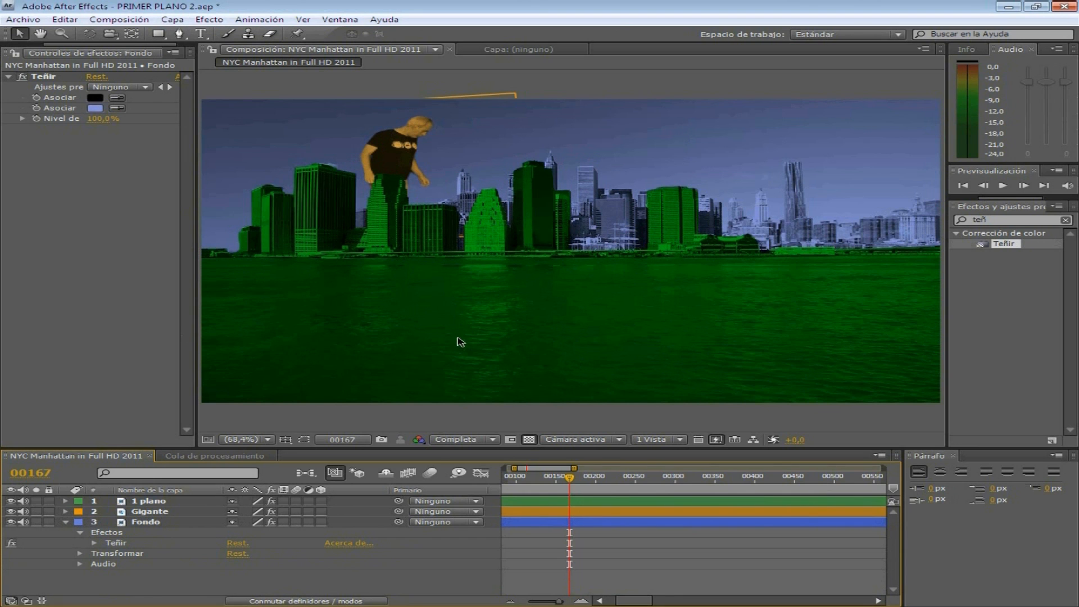
{"action": "mouse_move", "coordinate": [398, 139]}
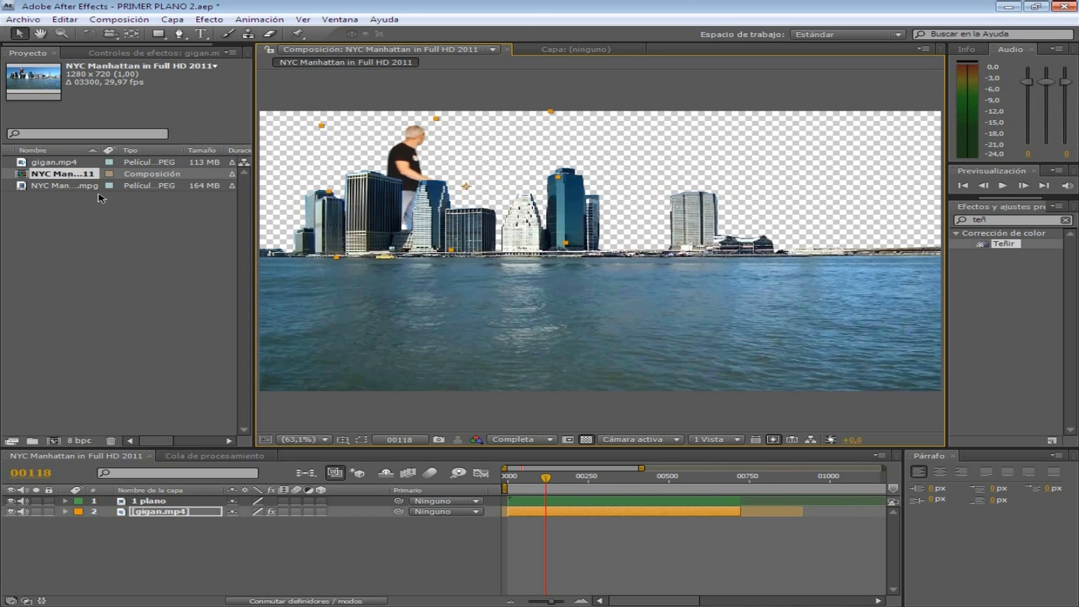
Select the original NYC Manhattan .mpg footage in the Project panel.
{"action": "left_click", "coordinate": [63, 186]}
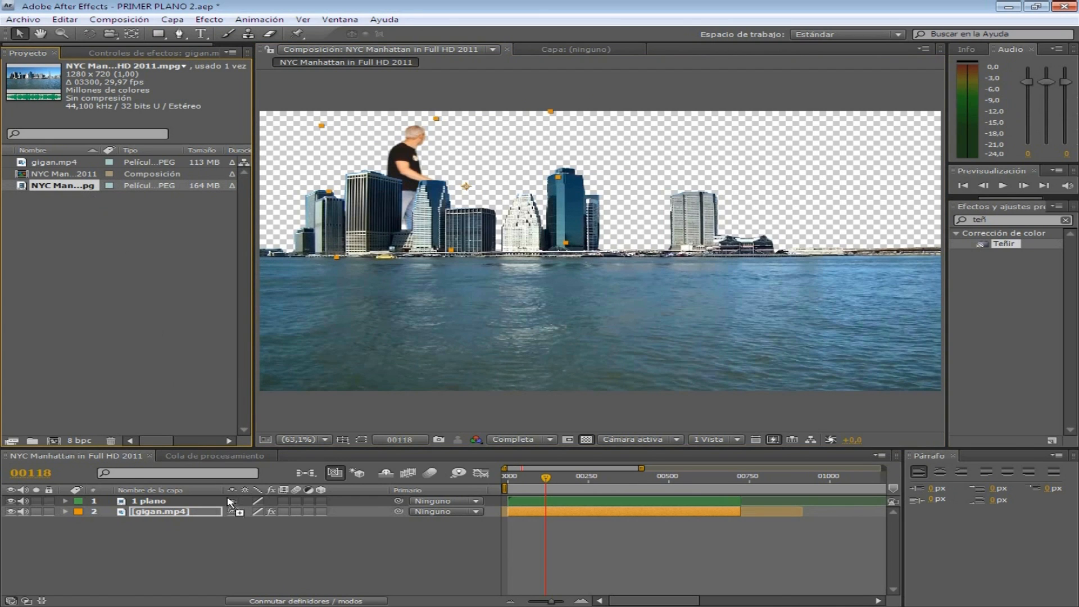
{"action": "mouse_move", "coordinate": [219, 536]}
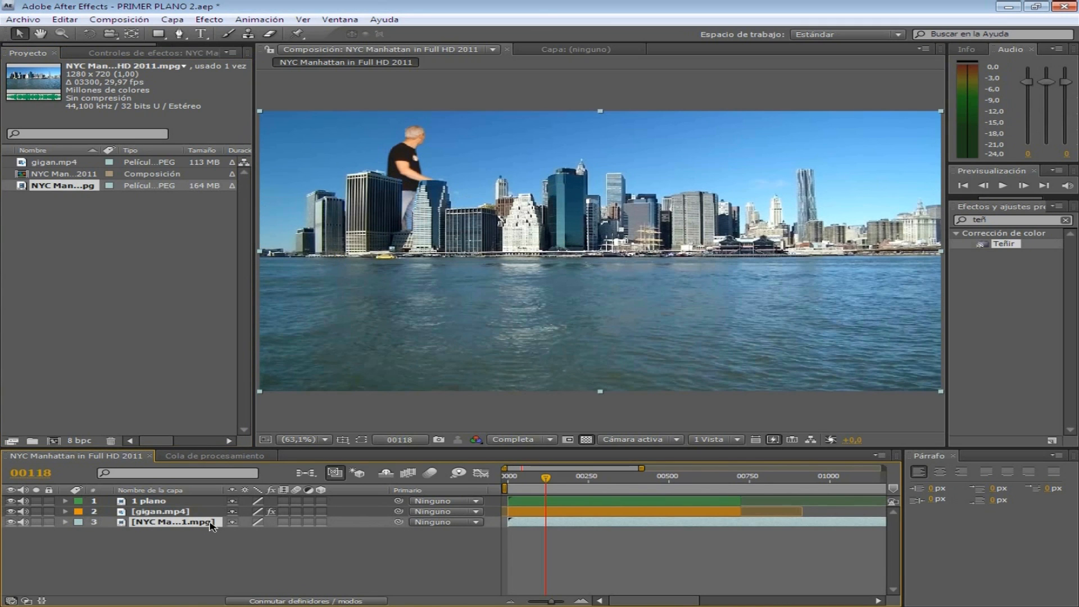
{"action": "mouse_move", "coordinate": [676, 177]}
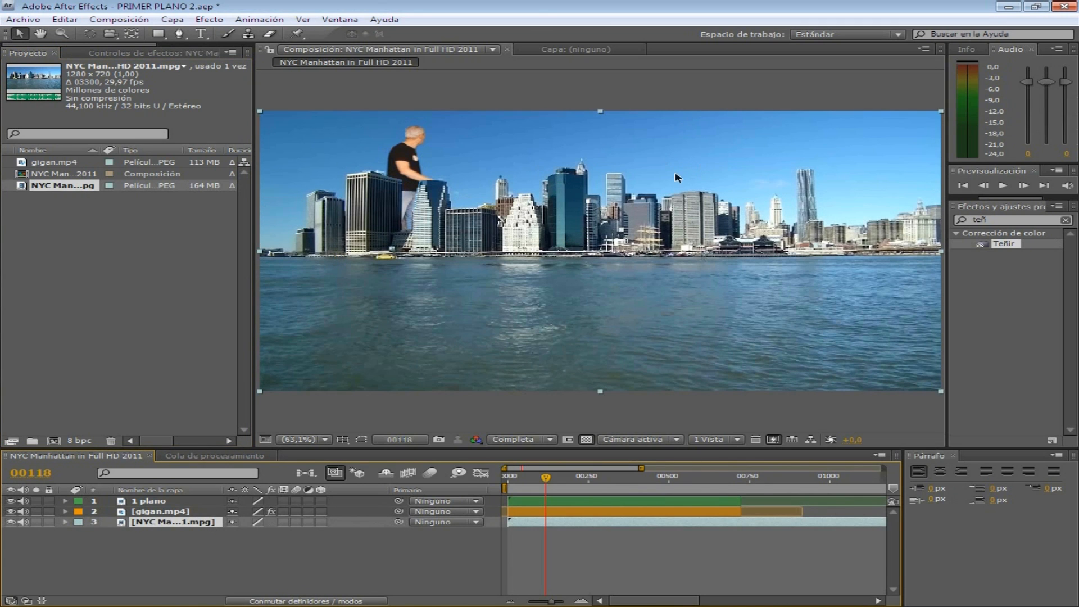